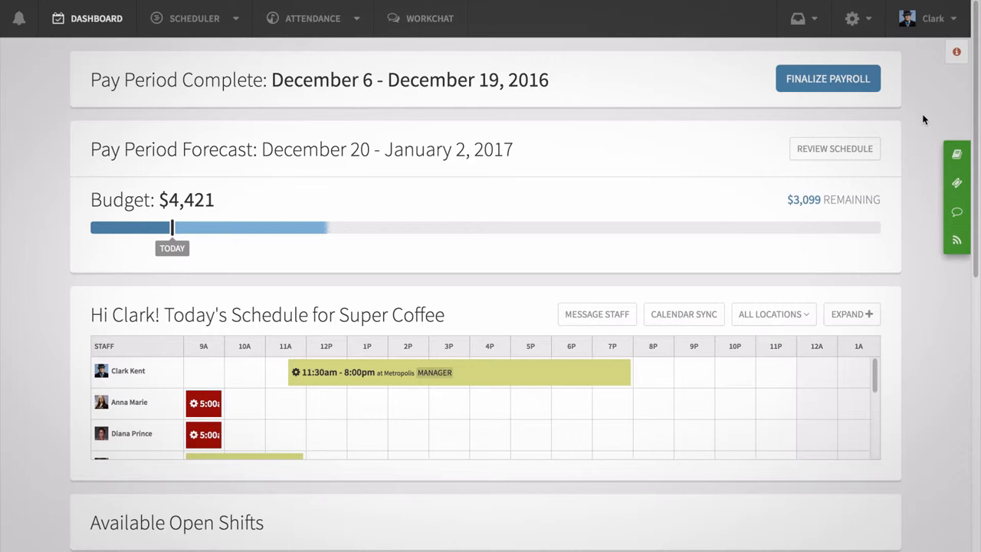
- Go to the Time Tracker page from the Scheduler dropdown
{"action": "left_click", "coordinate": [194, 18]}
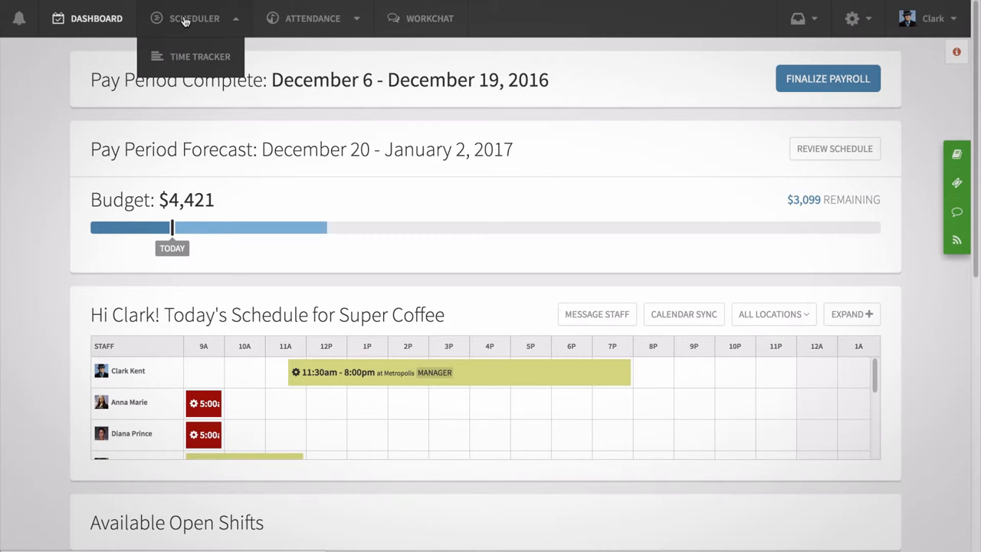
{"action": "mouse_move", "coordinate": [190, 60]}
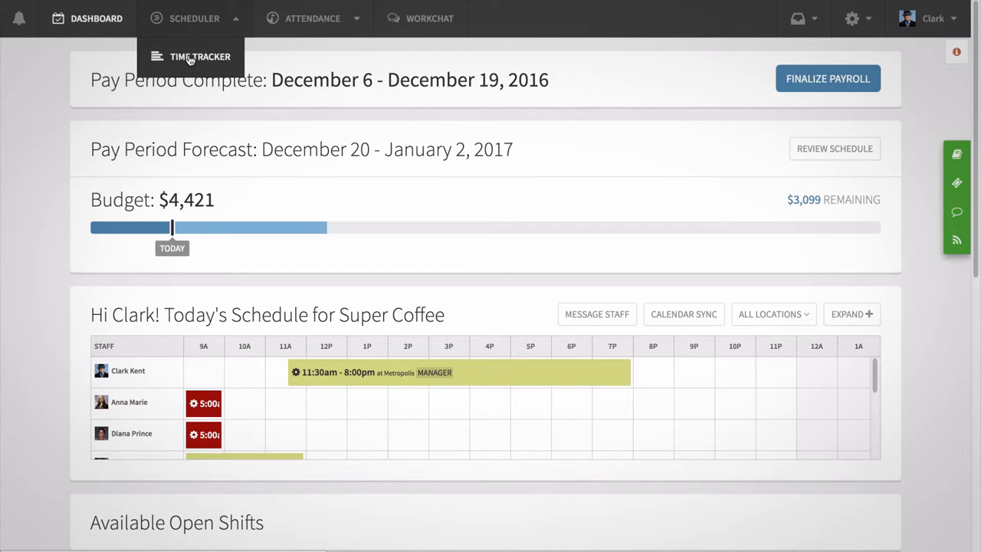
{"action": "left_click", "coordinate": [200, 56]}
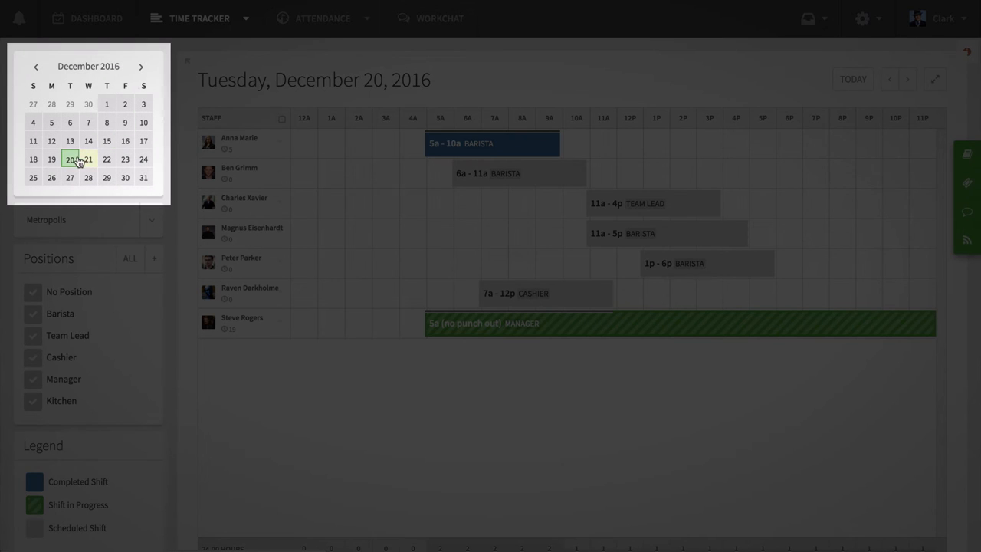
{"action": "left_click", "coordinate": [88, 159]}
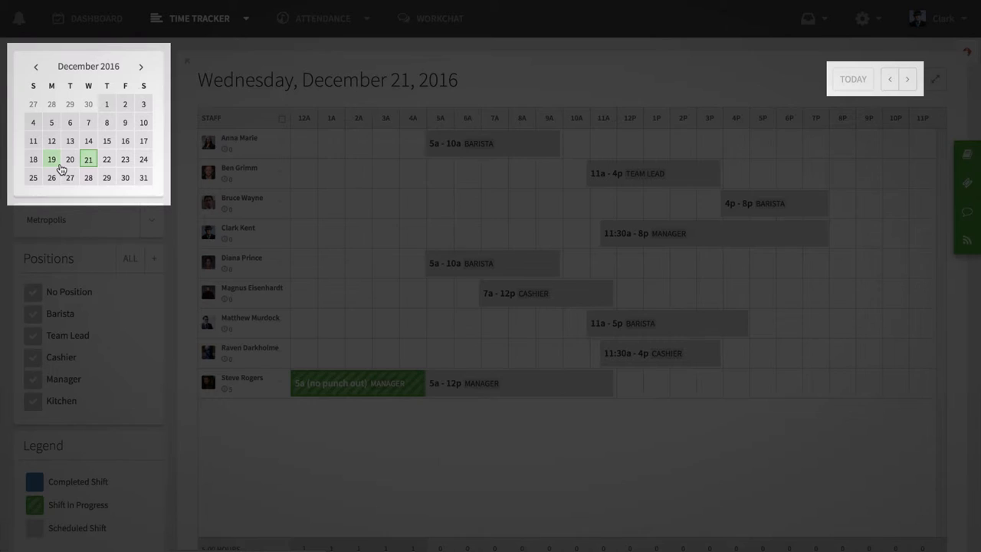
{"action": "left_click", "coordinate": [70, 159]}
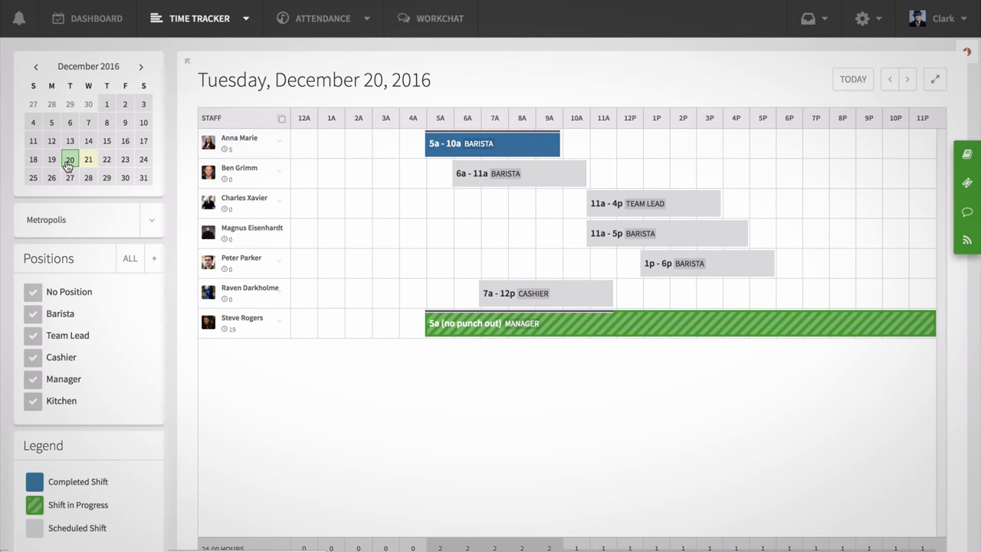
{"action": "left_click", "coordinate": [151, 220]}
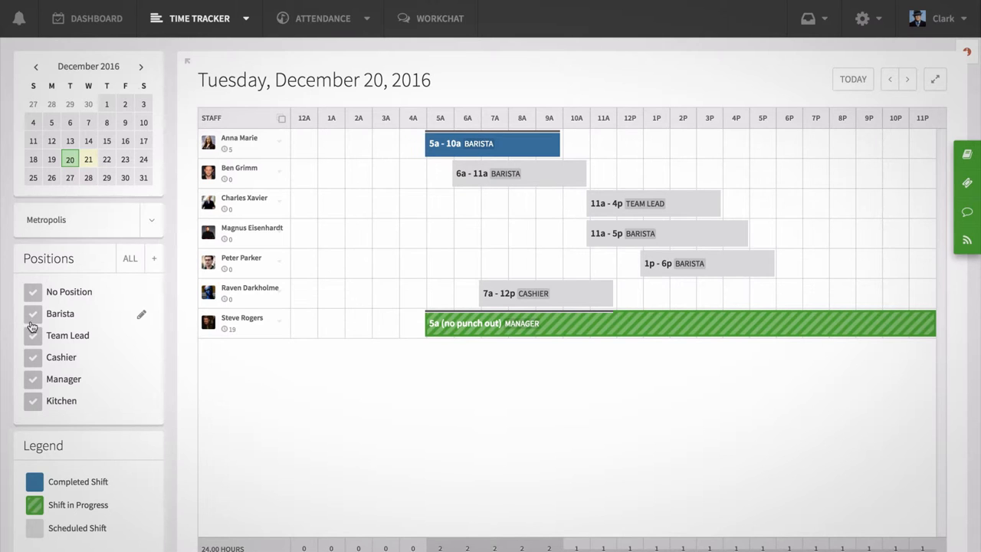
{"action": "left_click", "coordinate": [33, 313]}
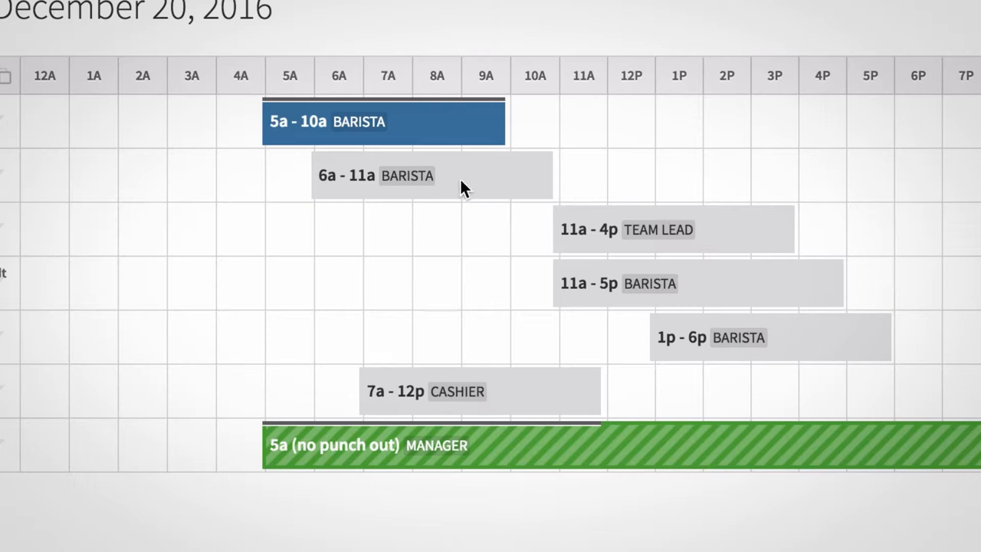
{"action": "mouse_move", "coordinate": [544, 463]}
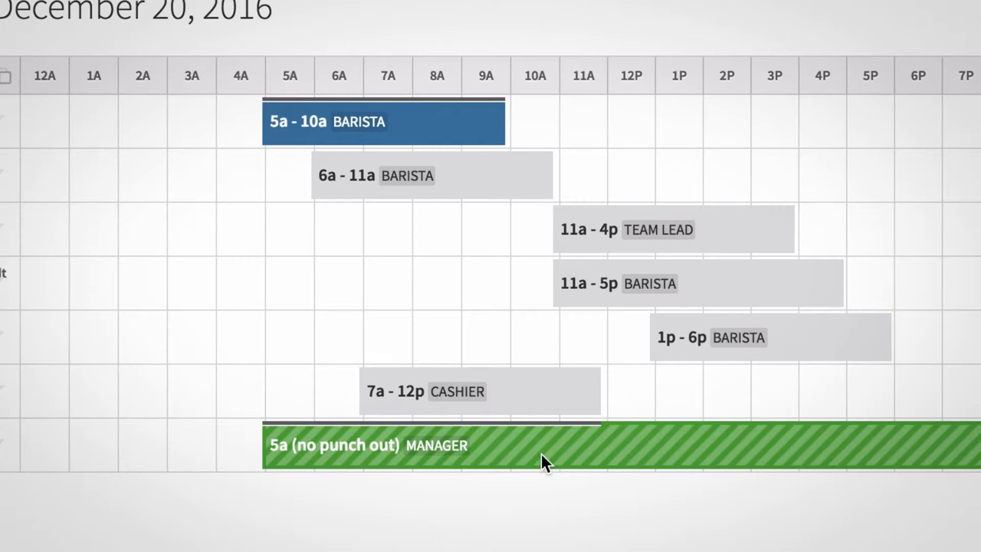
{"action": "mouse_move", "coordinate": [427, 138]}
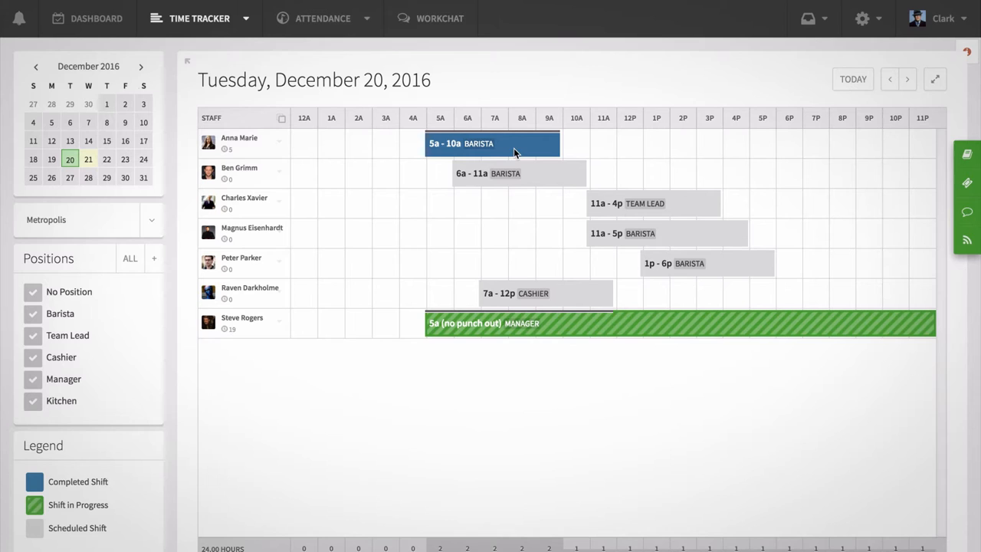
{"action": "mouse_move", "coordinate": [217, 462]}
{"action": "type", "text": "6a"}
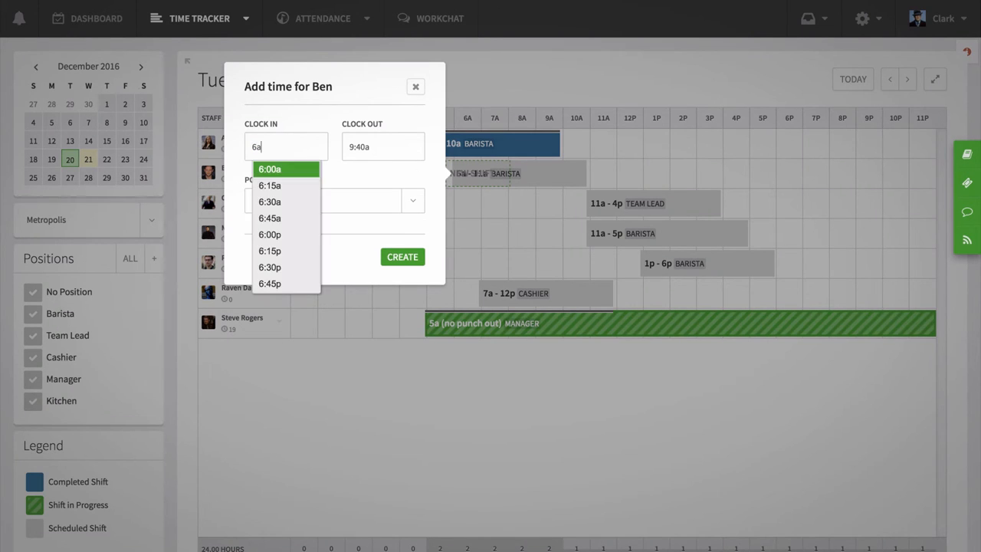
- Set Ben's clock-in time to 6:00a for the new time entry
{"action": "left_click", "coordinate": [270, 169]}
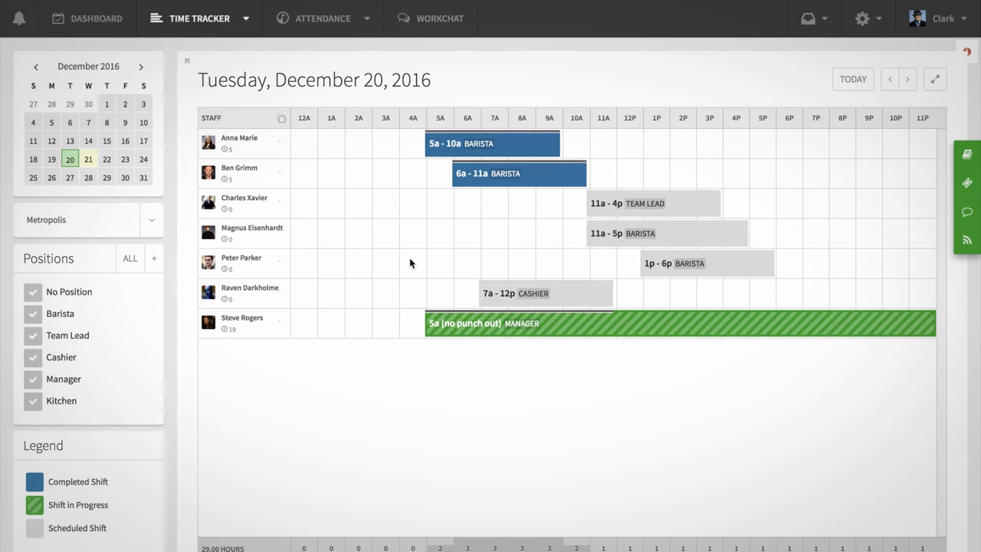
{"action": "mouse_move", "coordinate": [439, 183]}
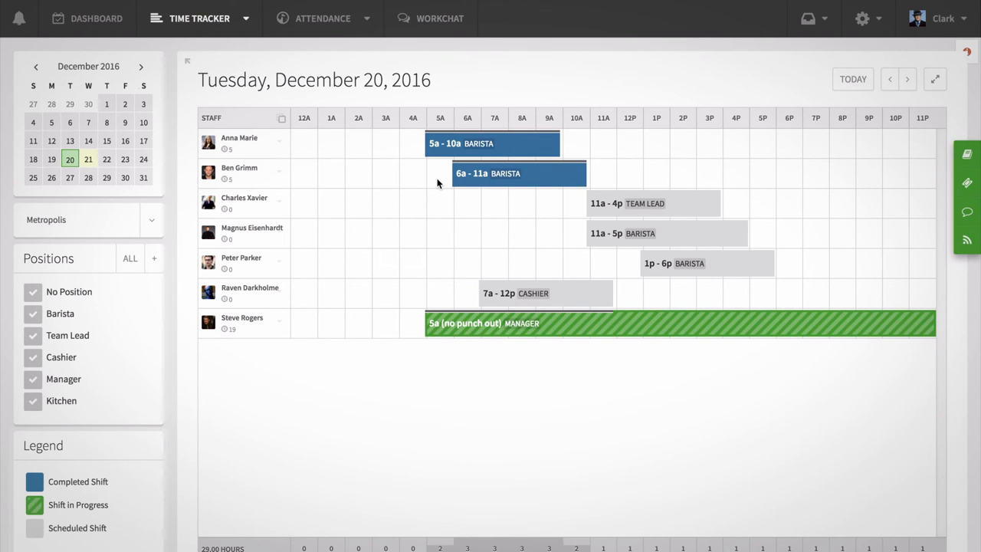